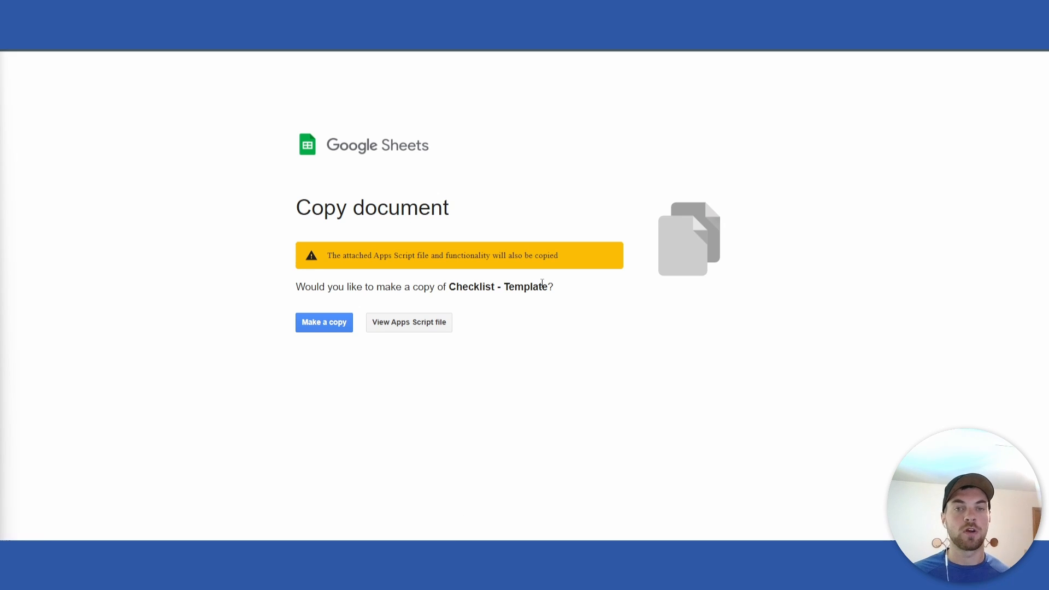
mouse_move(651, 331)
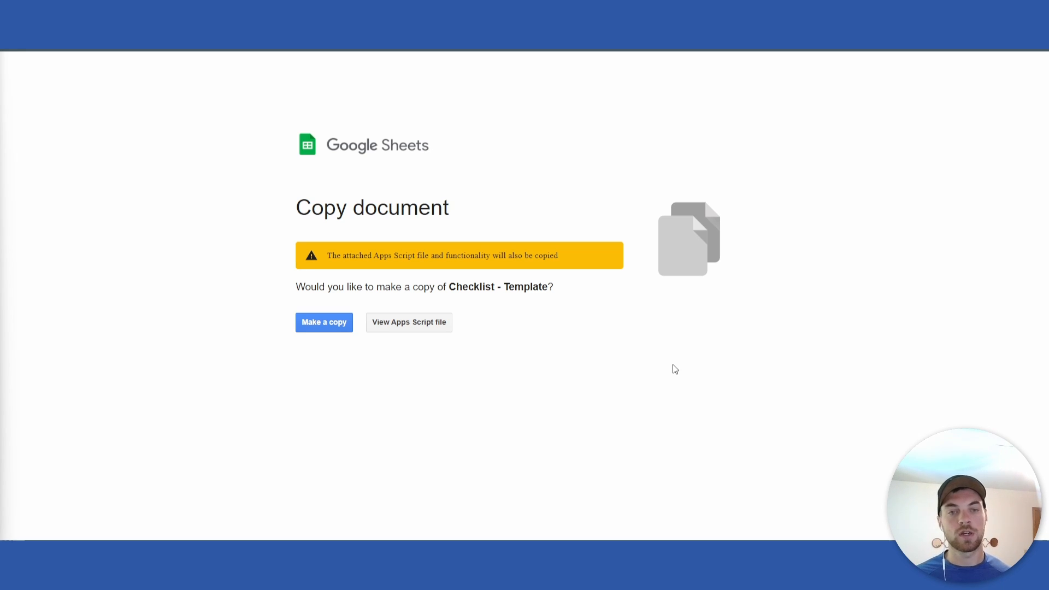
mouse_move(324, 327)
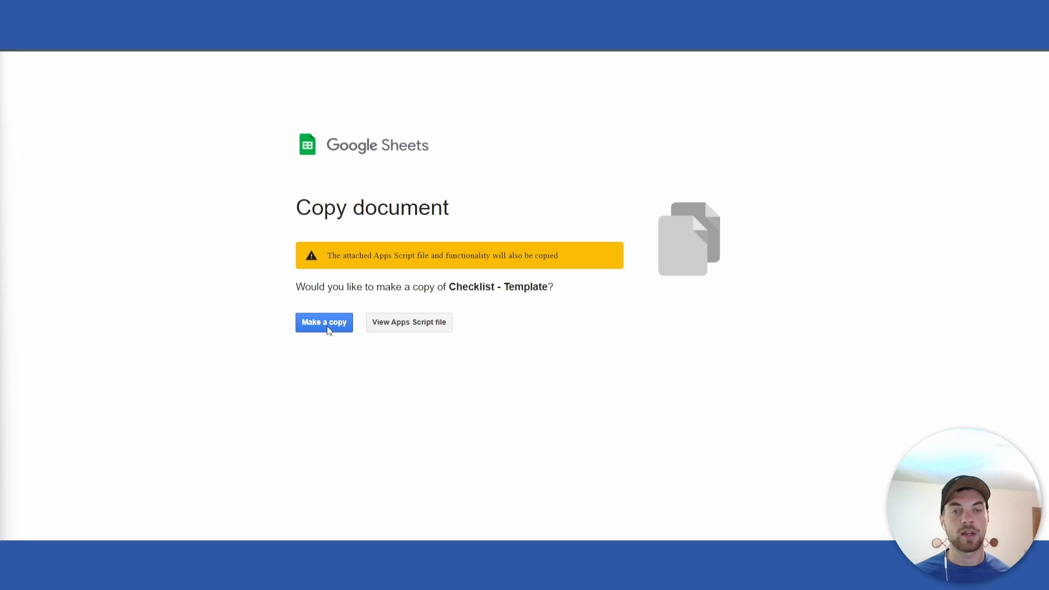
Create 'Copy of Checklist - Template' and inspect its five column headers.
click(324, 322)
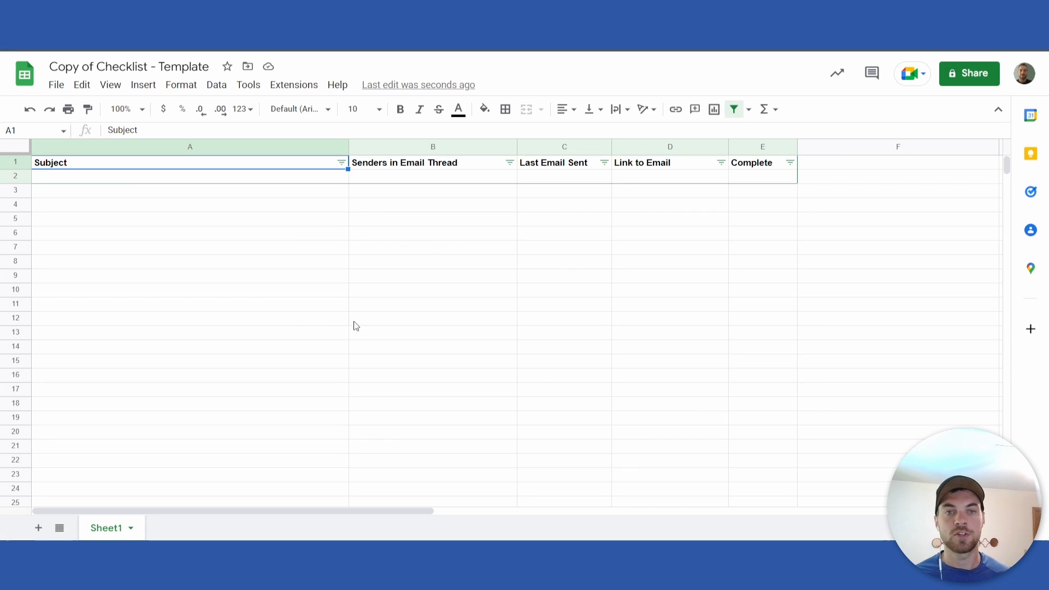
click(128, 66)
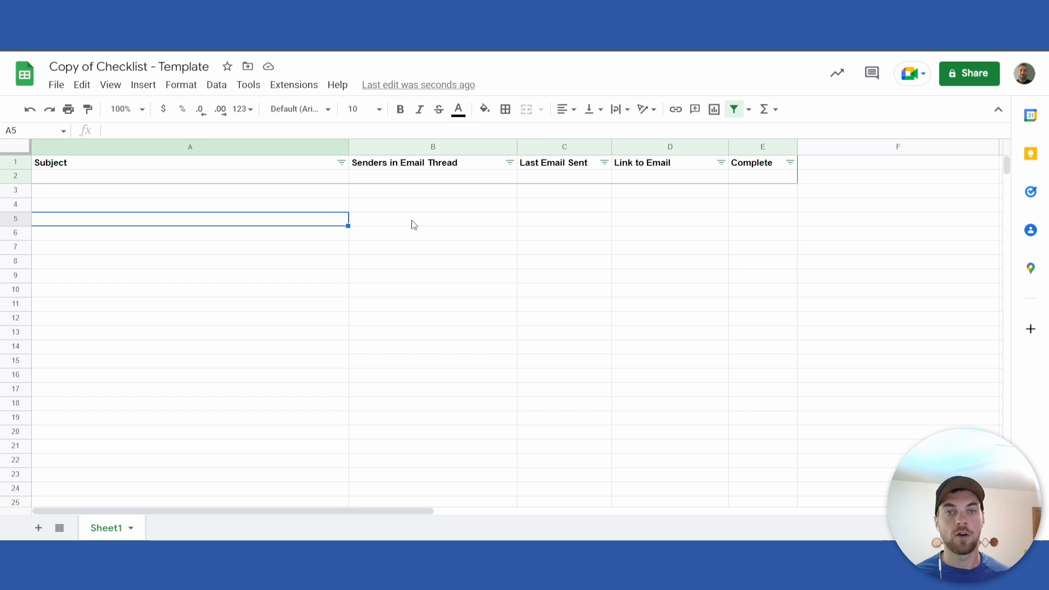
mouse_move(436, 225)
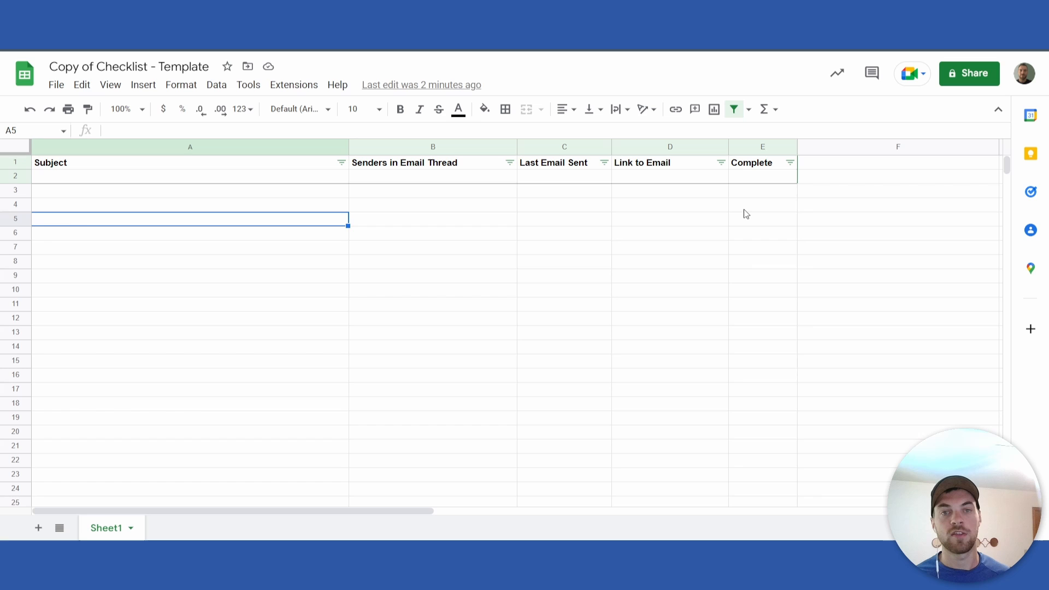
mouse_move(759, 212)
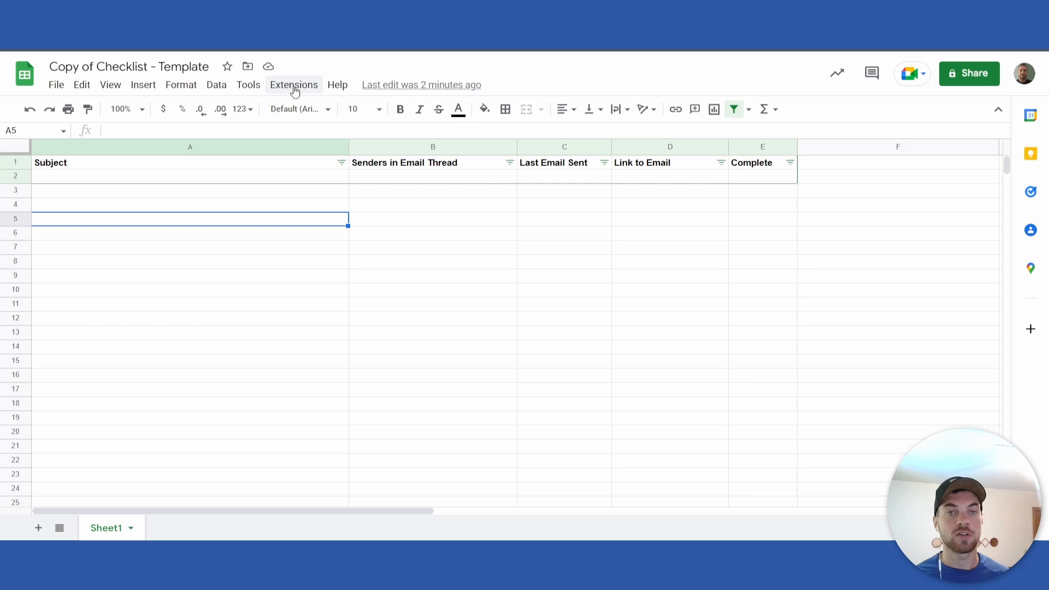
Open the sheet's Apps Script project and highlight the 'To do' gmailLabels value.
click(293, 84)
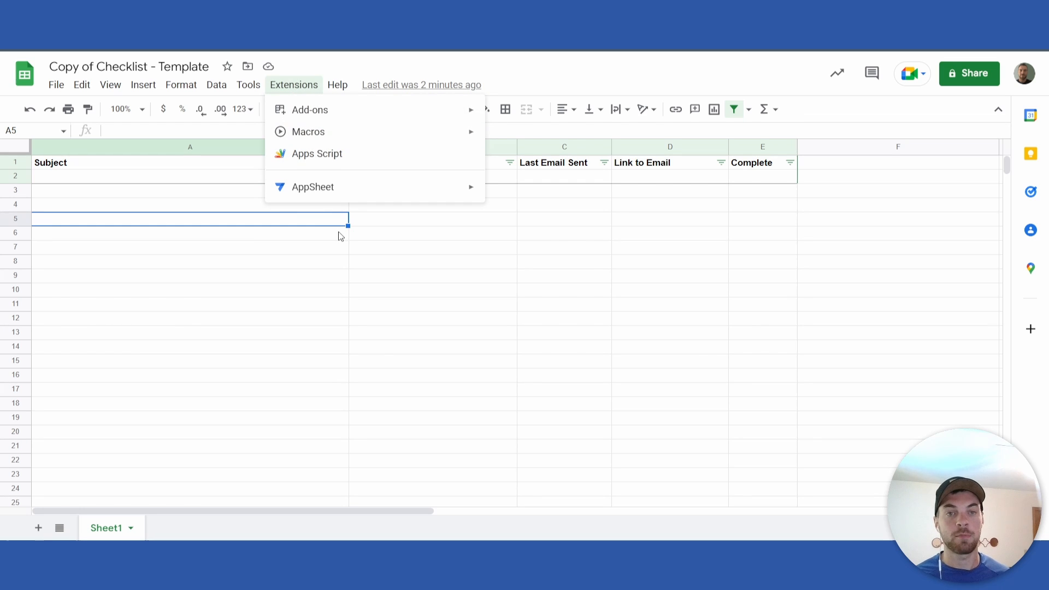
click(316, 153)
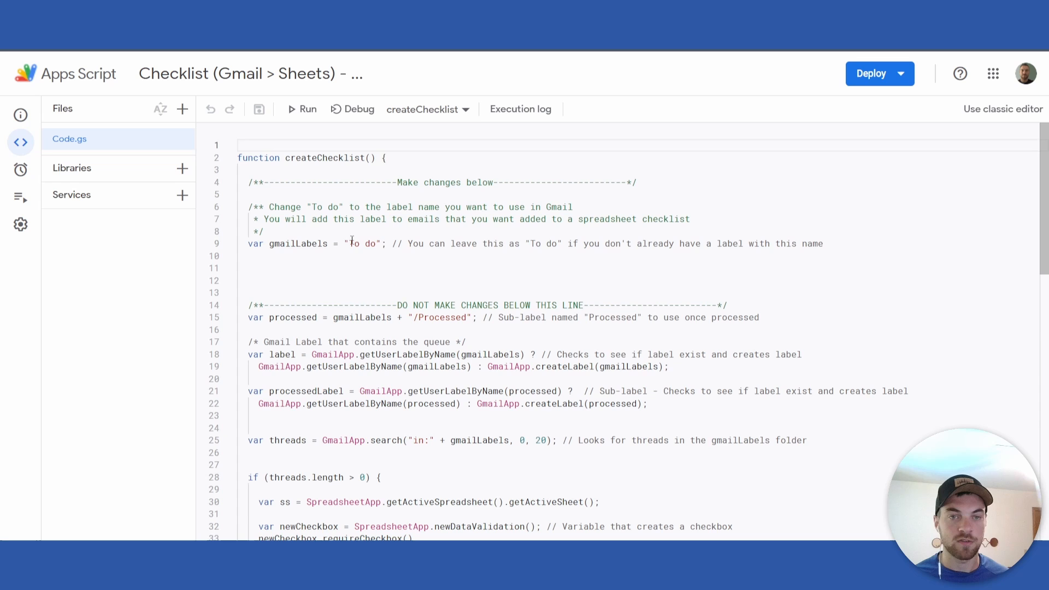
double_click(361, 242)
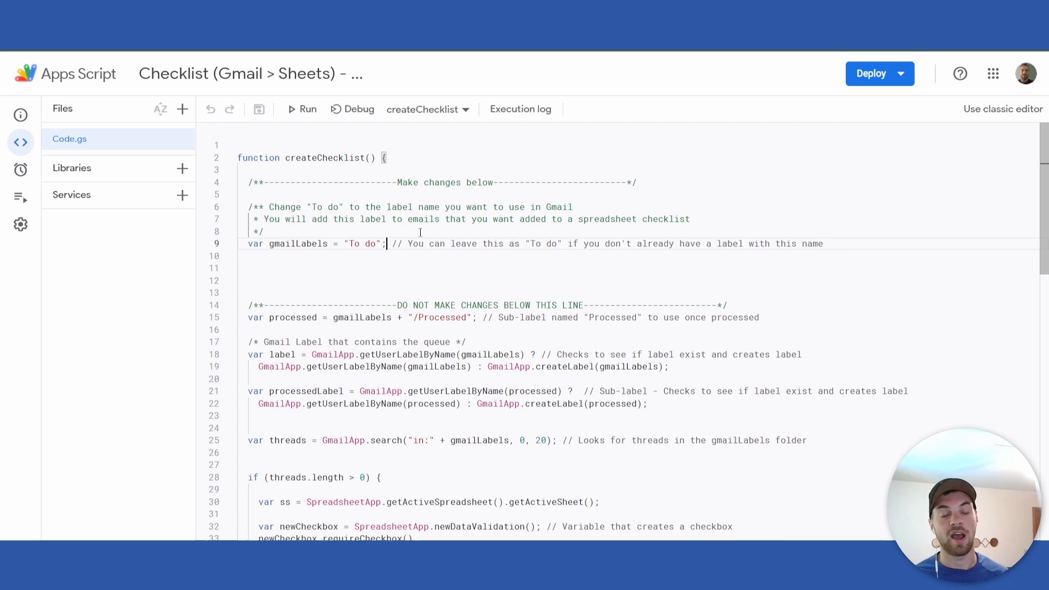
mouse_move(432, 270)
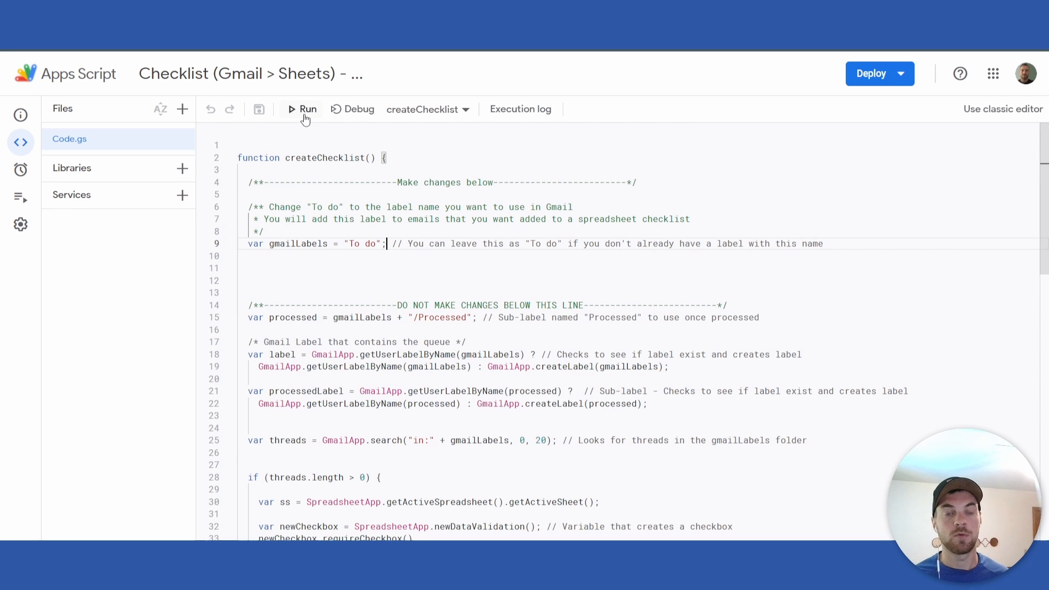
Run createChecklist and authorize the script's Gmail and Sheets access with your account.
click(302, 109)
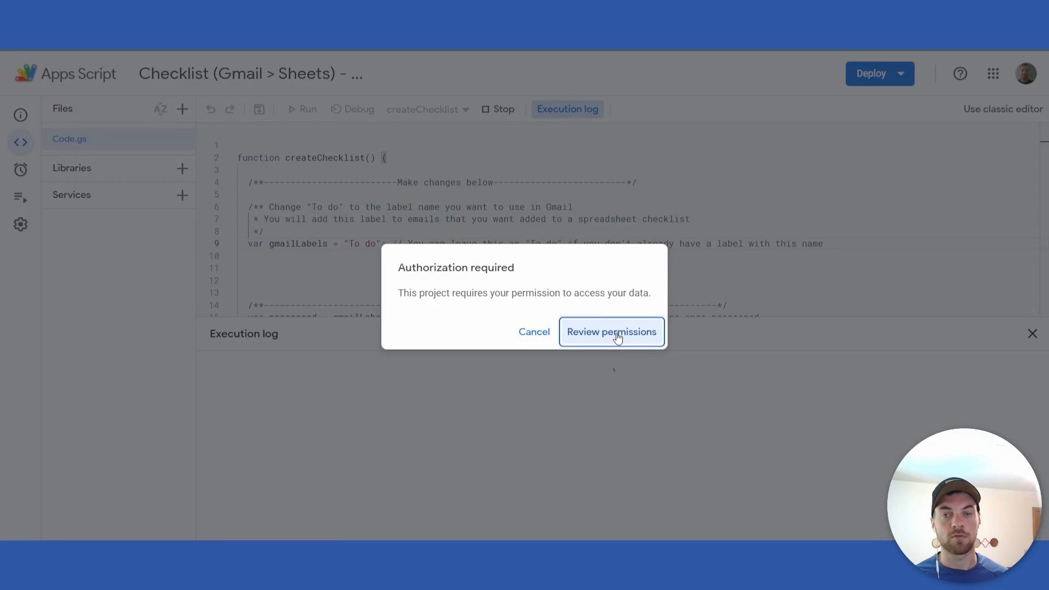
click(610, 331)
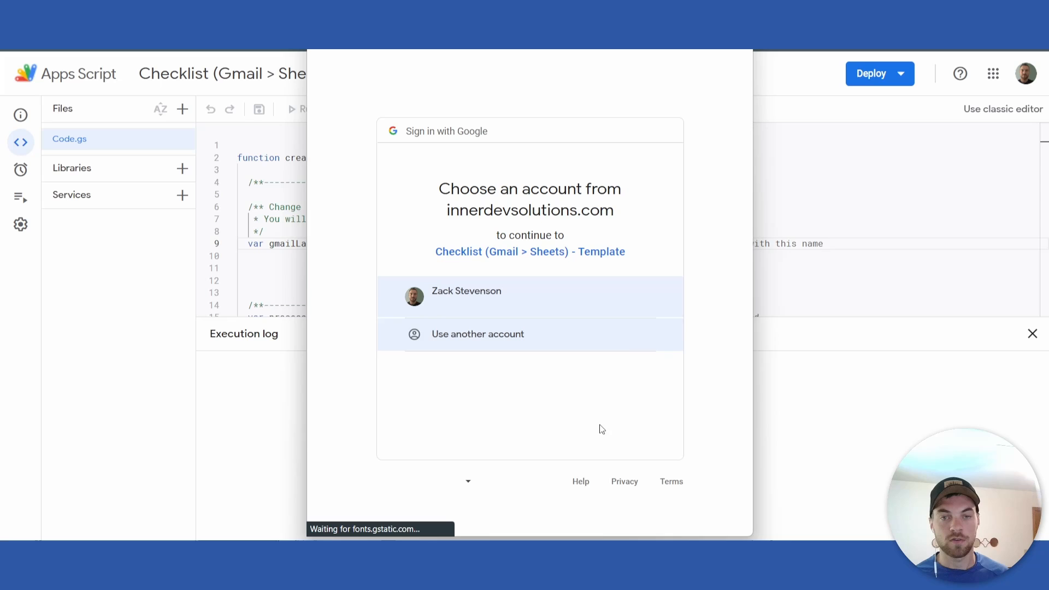
click(465, 296)
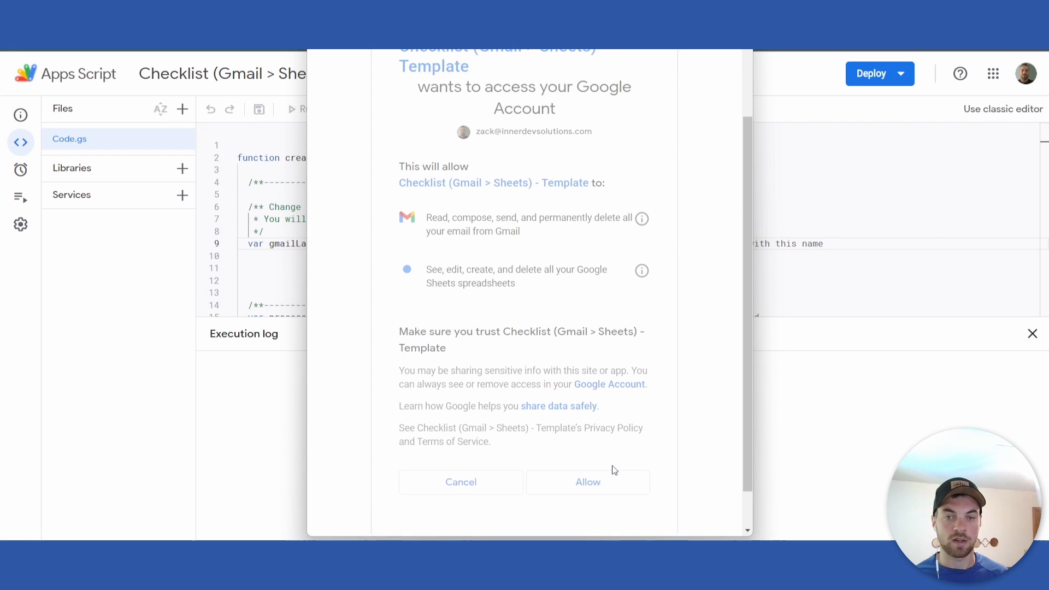
click(587, 481)
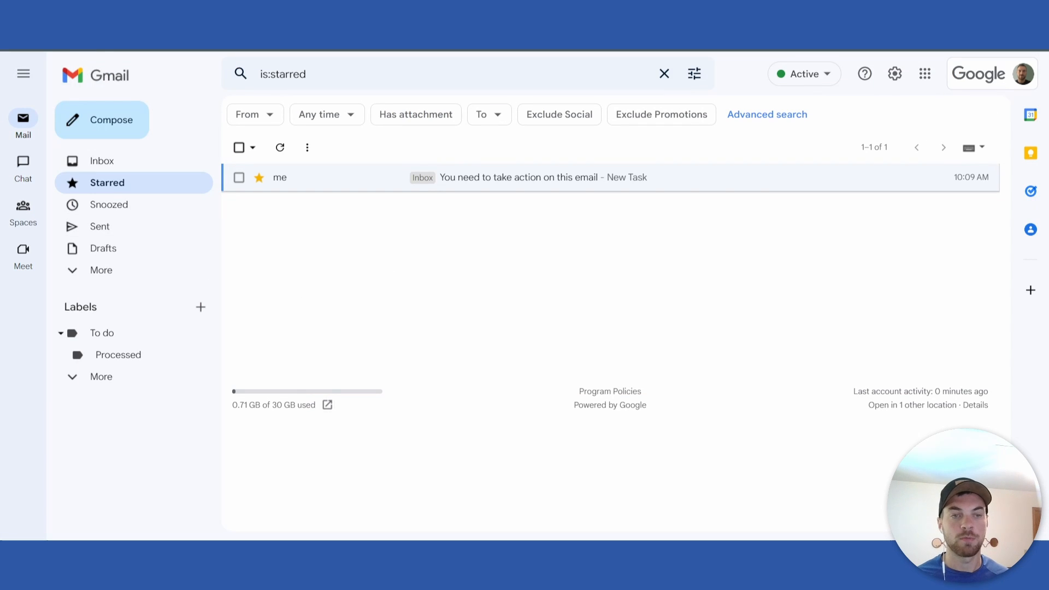
mouse_move(119, 354)
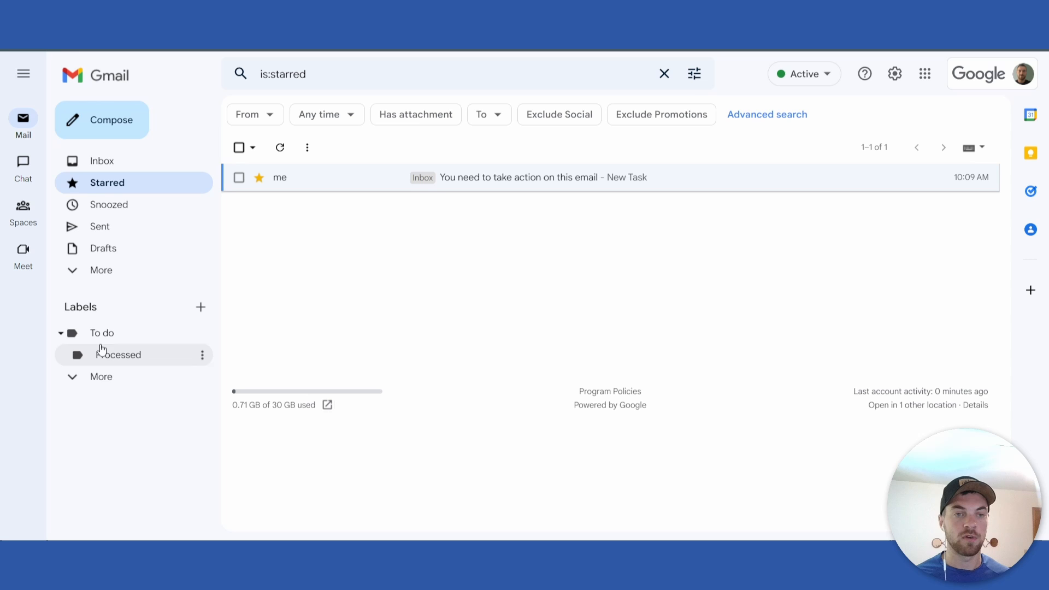
mouse_move(118, 354)
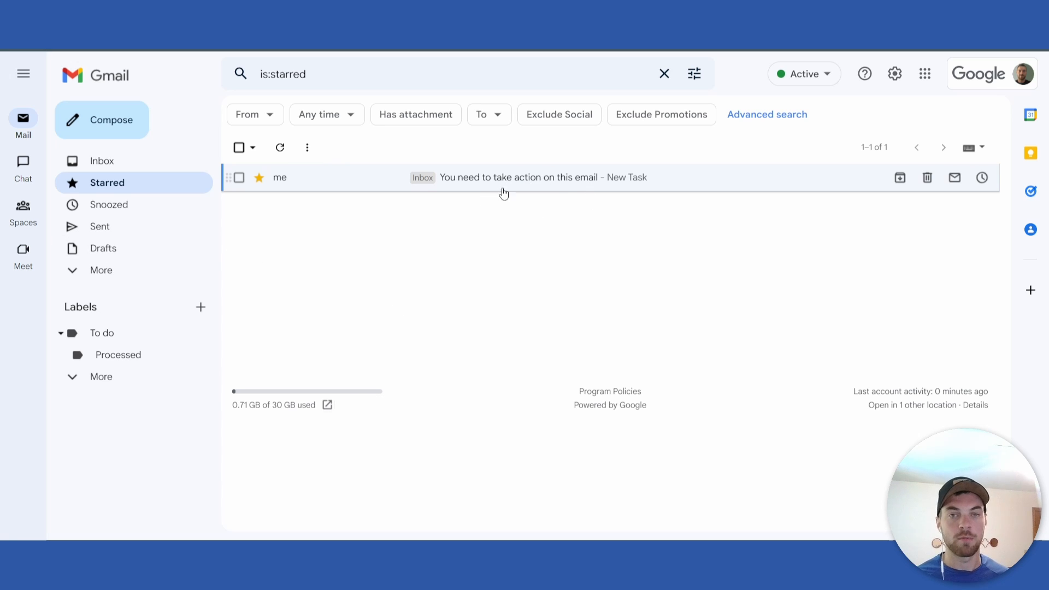
mouse_move(362, 181)
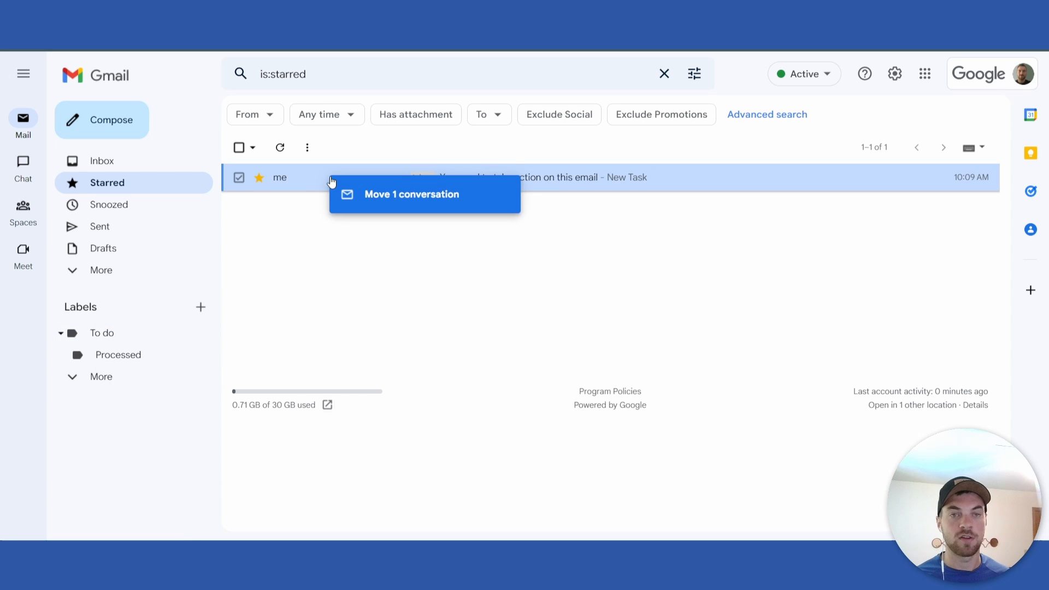
Apply the To do label to 'You need to take action on this email' and view it.
click(468, 177)
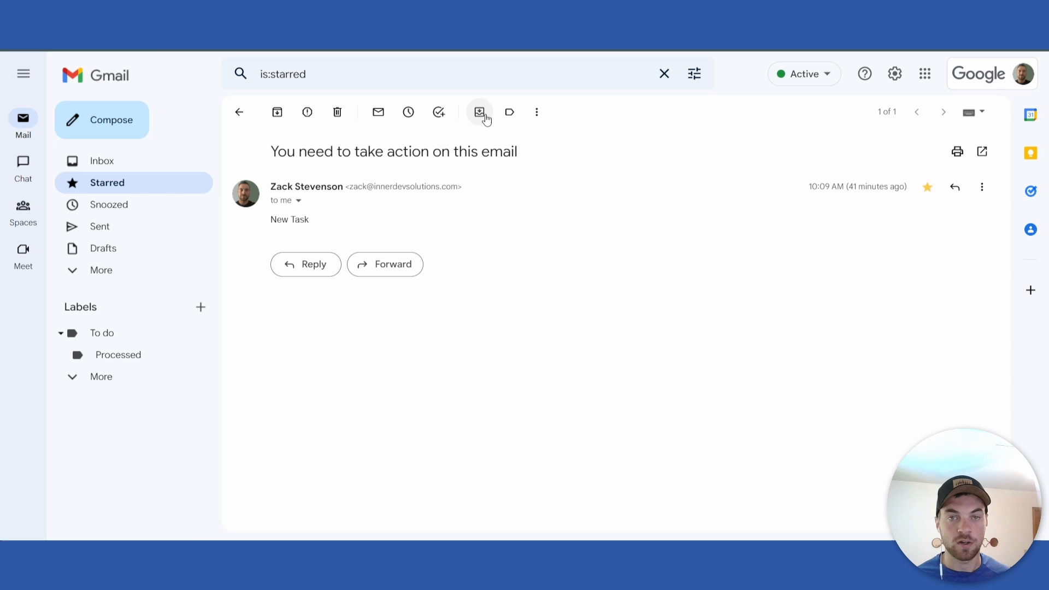
mouse_move(510, 112)
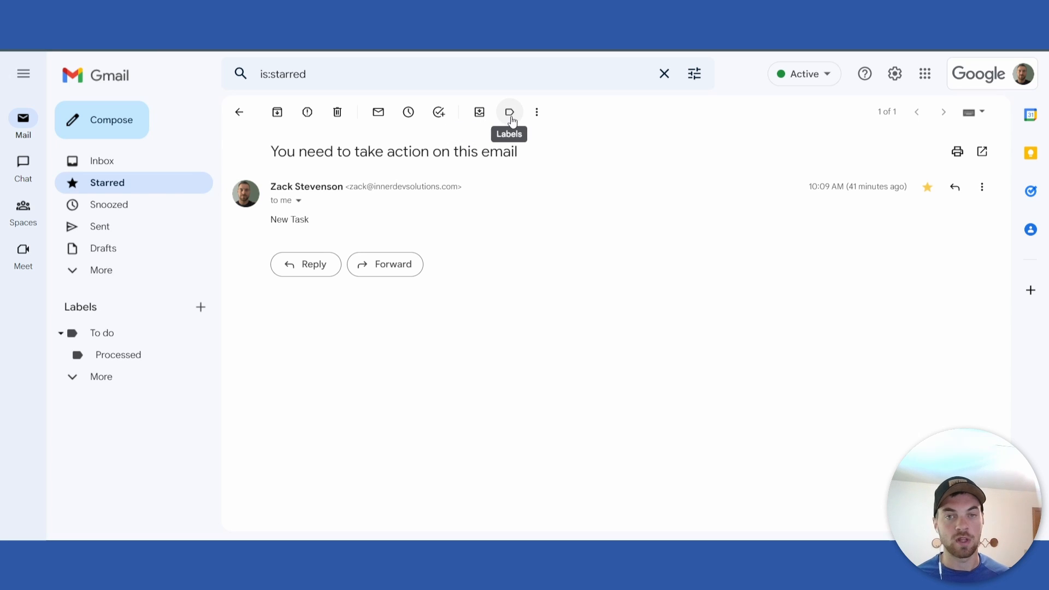
click(509, 112)
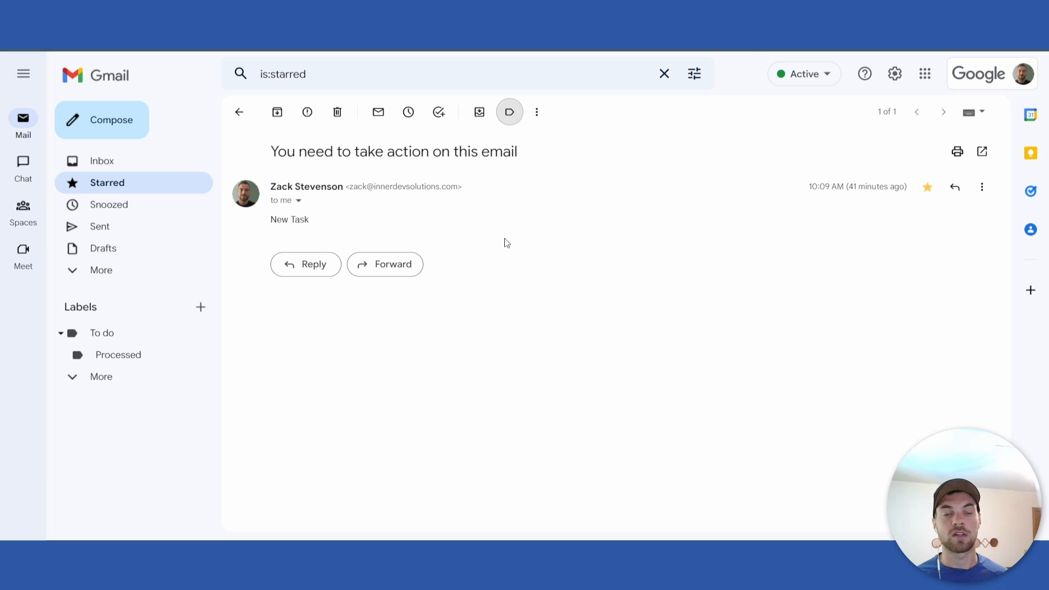
click(239, 112)
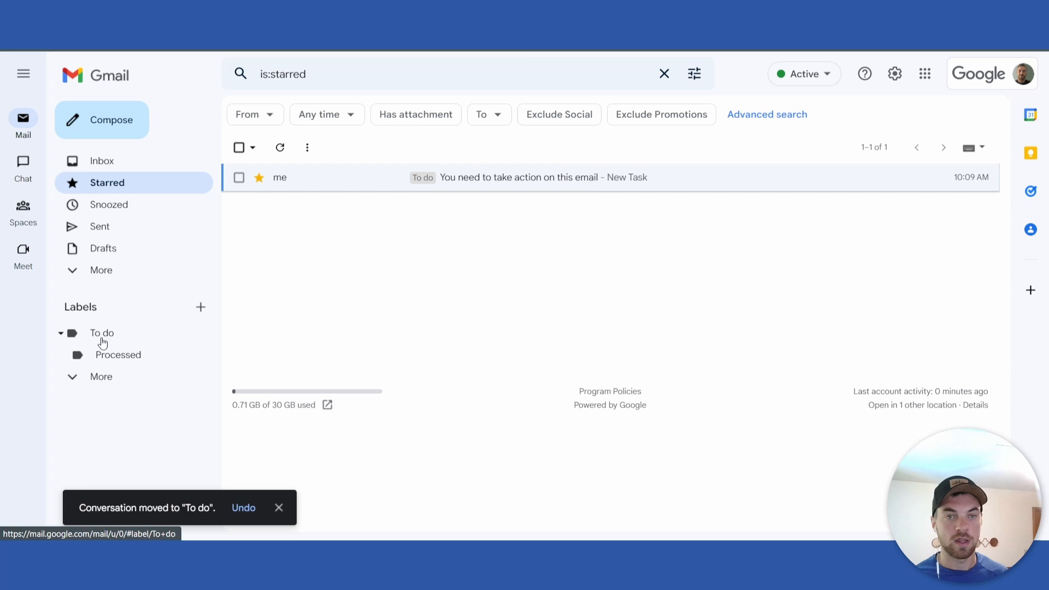
click(103, 333)
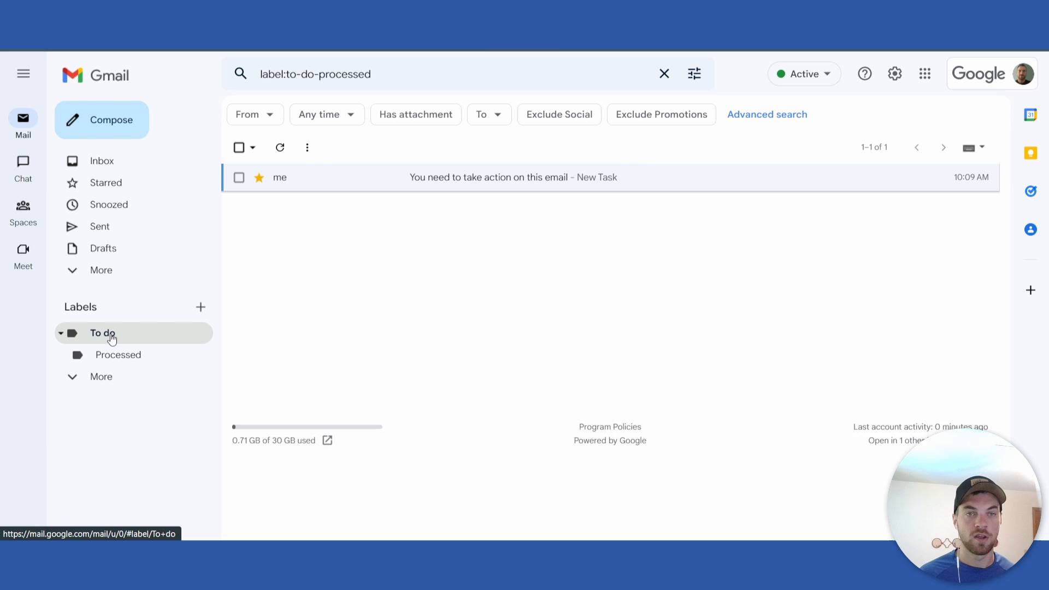
click(102, 333)
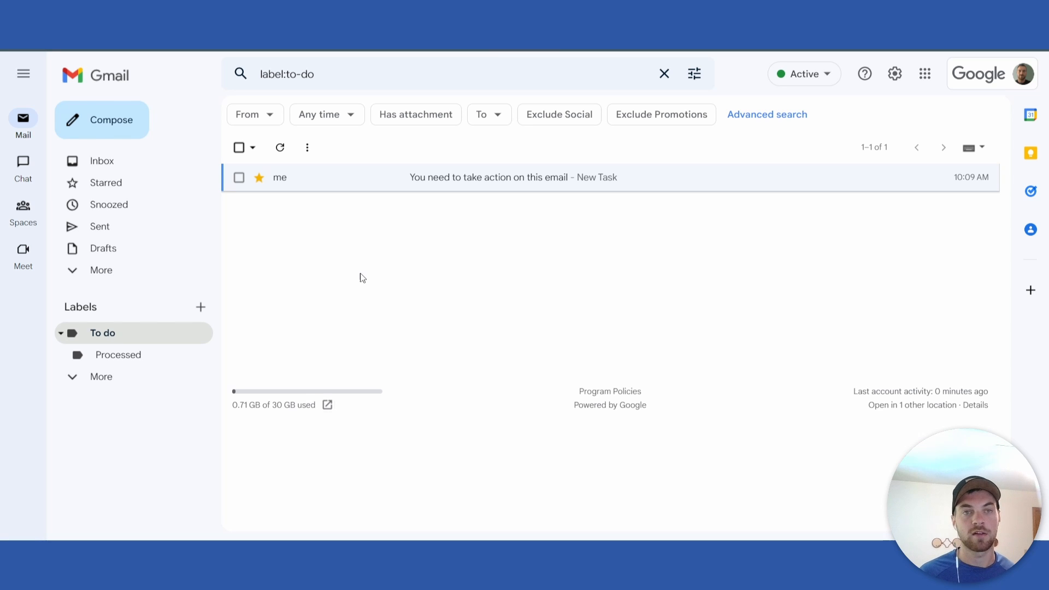
mouse_move(325, 191)
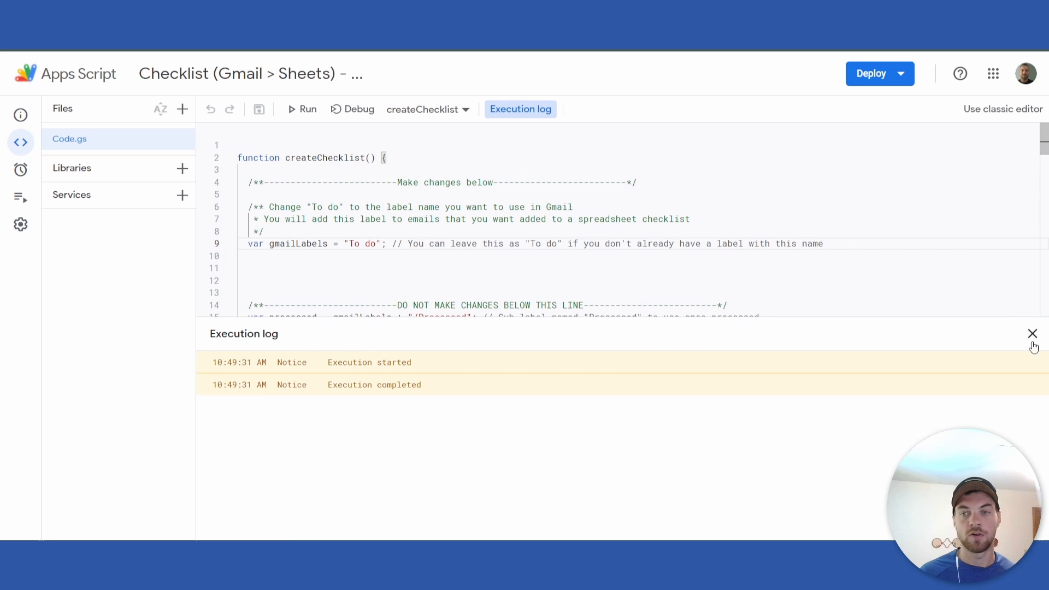
Close the Execution log and rerun createChecklist.
click(1032, 333)
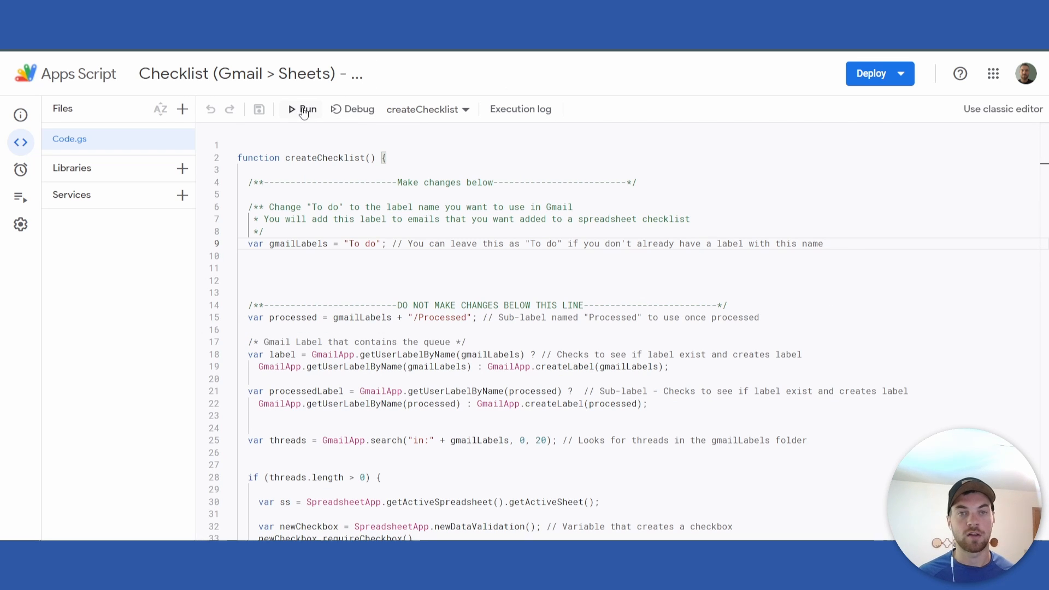
click(304, 109)
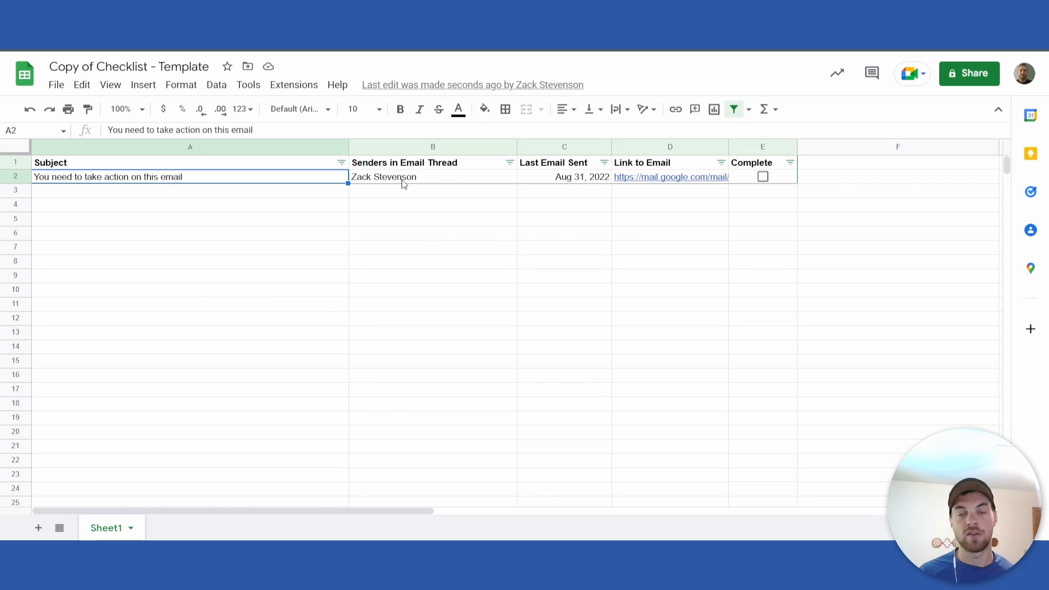
Check the new row's sender and last-sent date, then view the empty Triggers list.
click(432, 176)
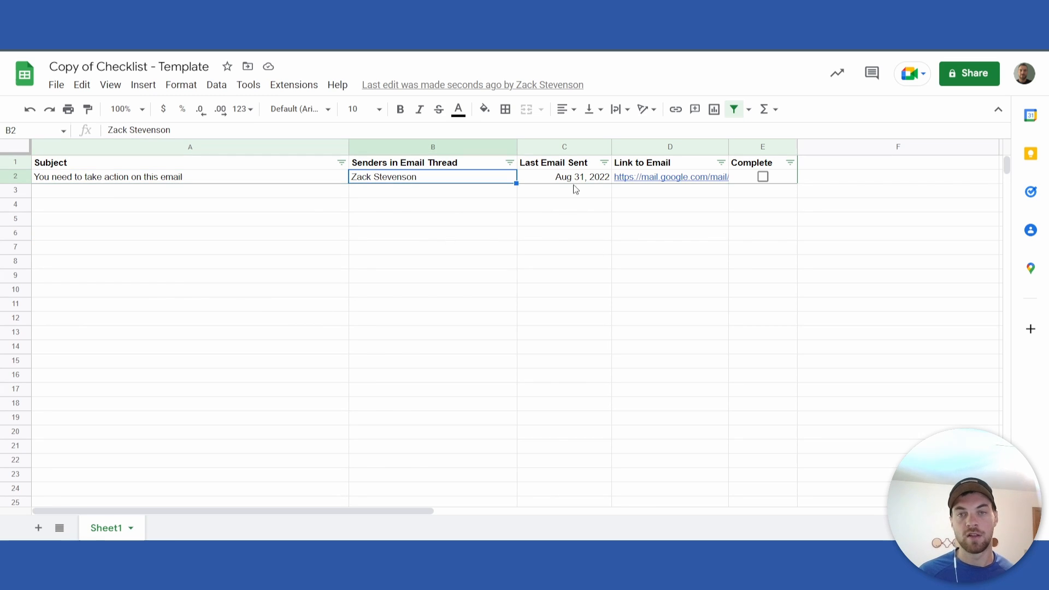
click(564, 176)
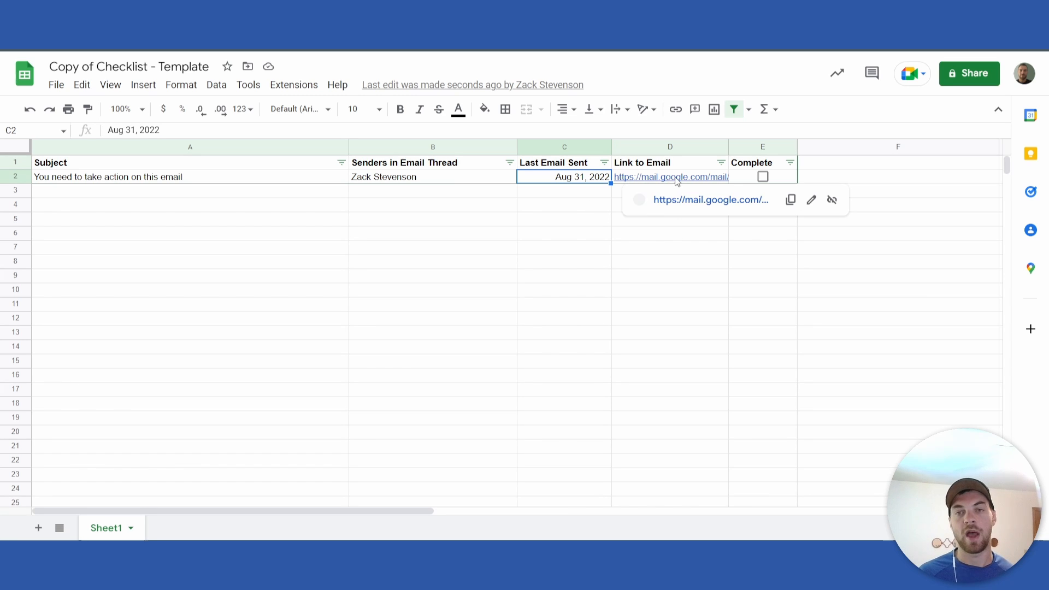
mouse_move(657, 194)
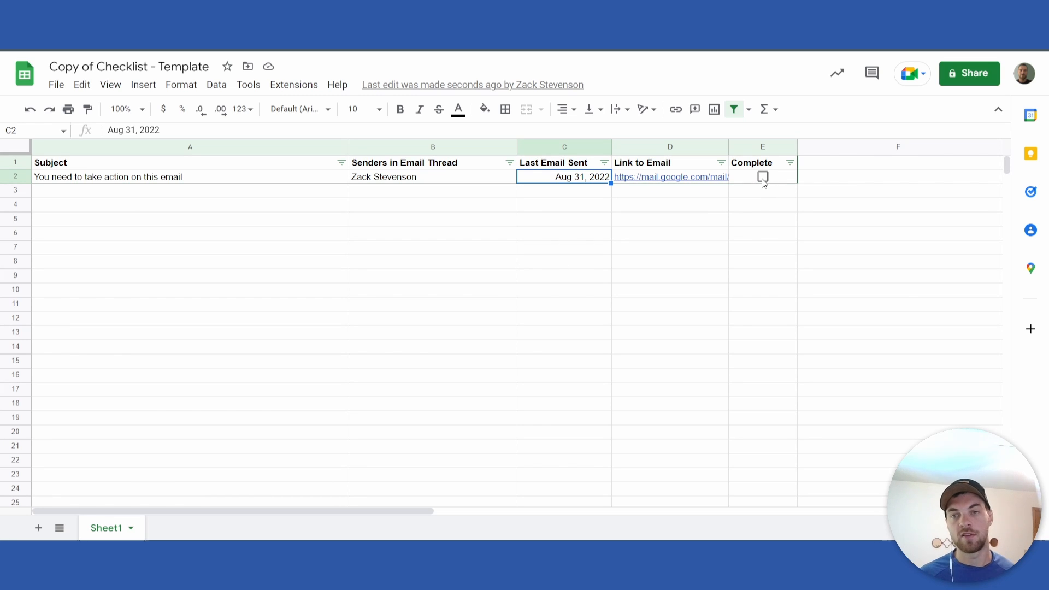
click(763, 176)
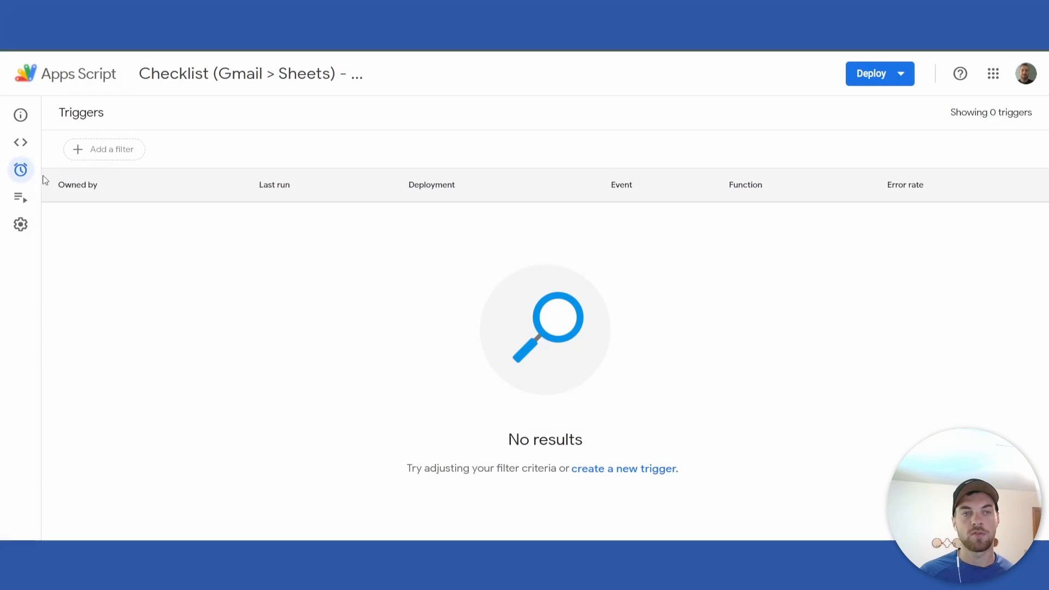
Save a time-driven minutes-timer trigger for createChecklist set to every 5 minutes.
click(623, 468)
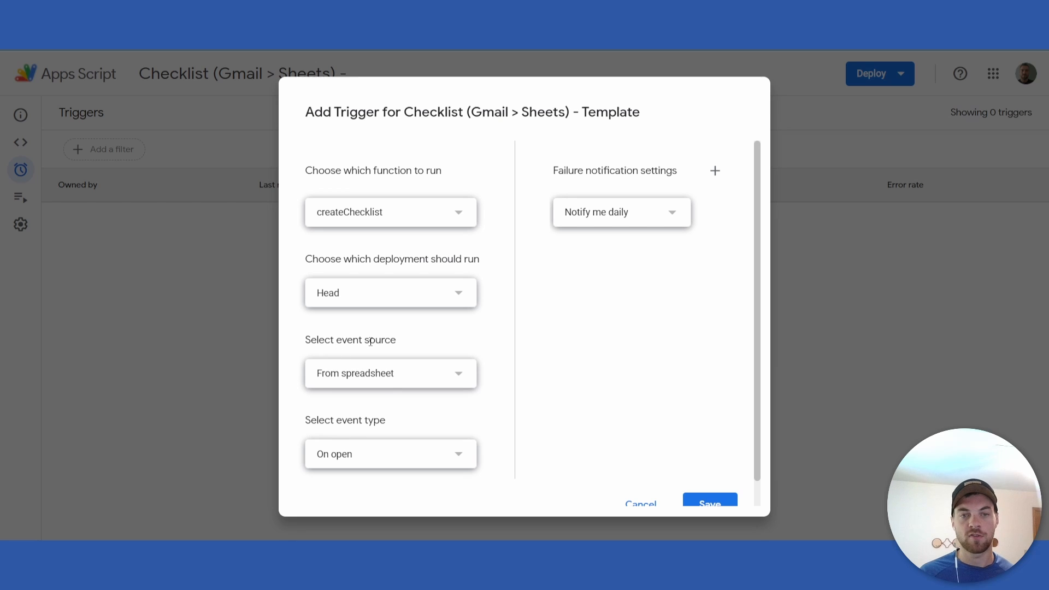
click(390, 372)
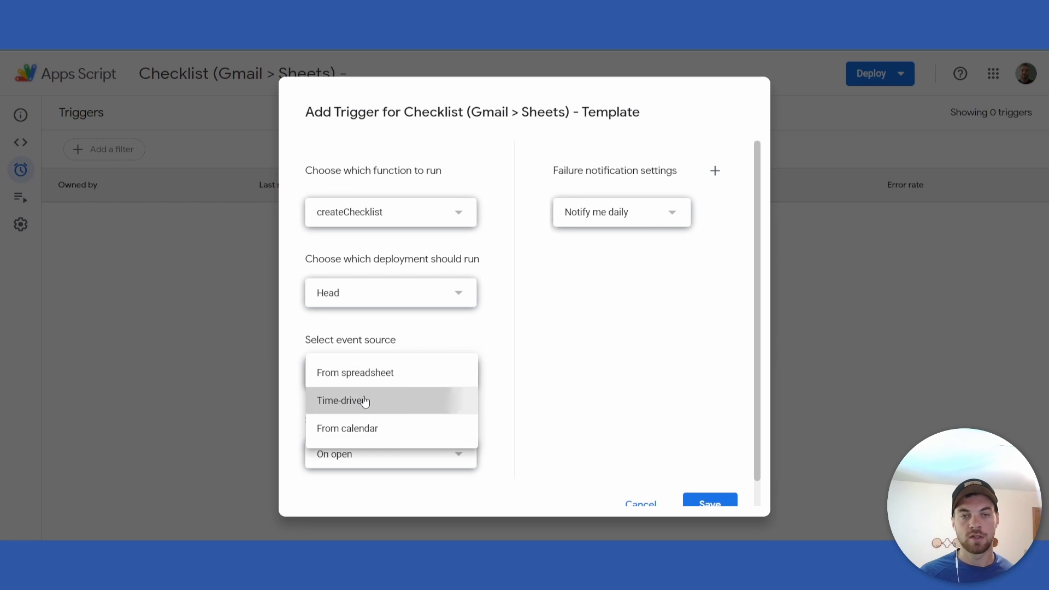
click(343, 400)
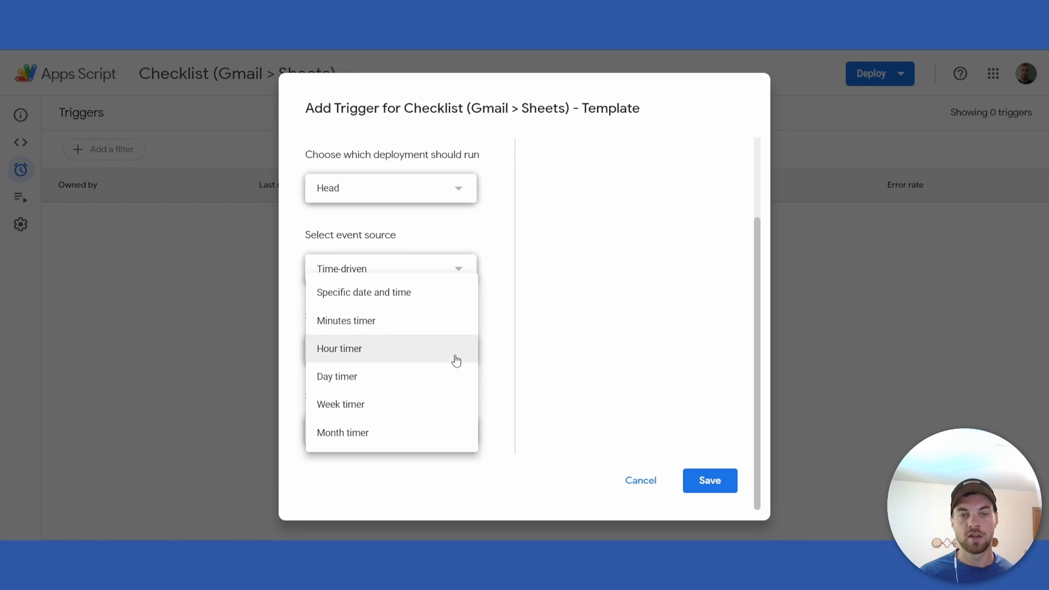
click(346, 320)
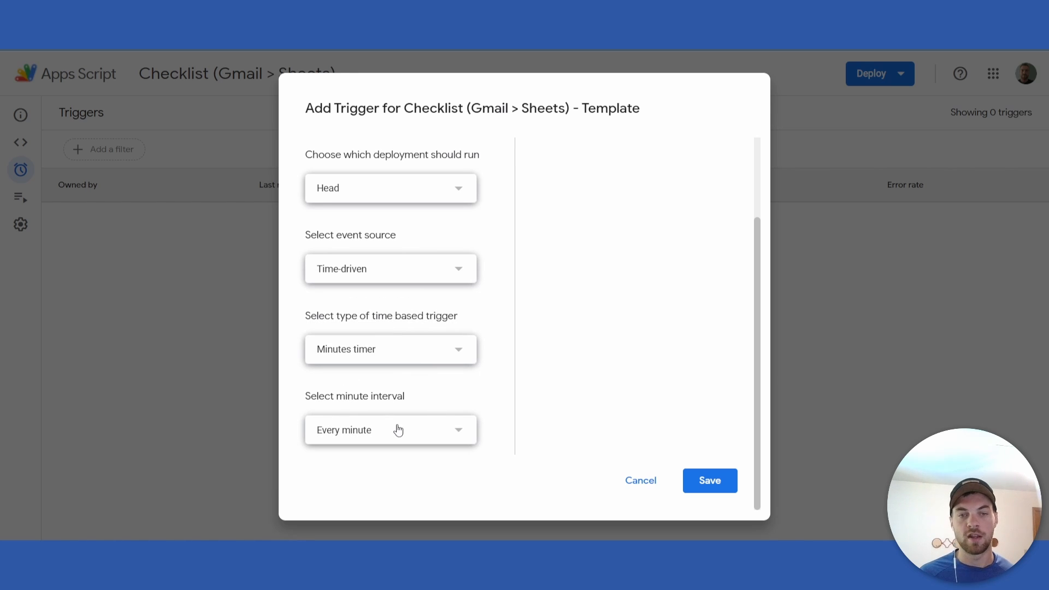
click(391, 429)
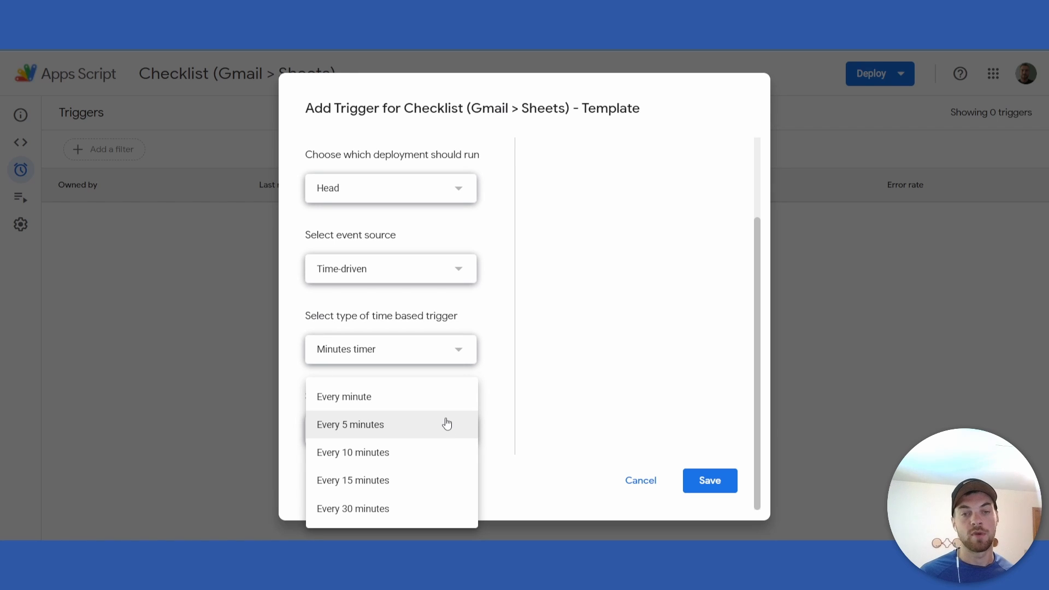
click(349, 424)
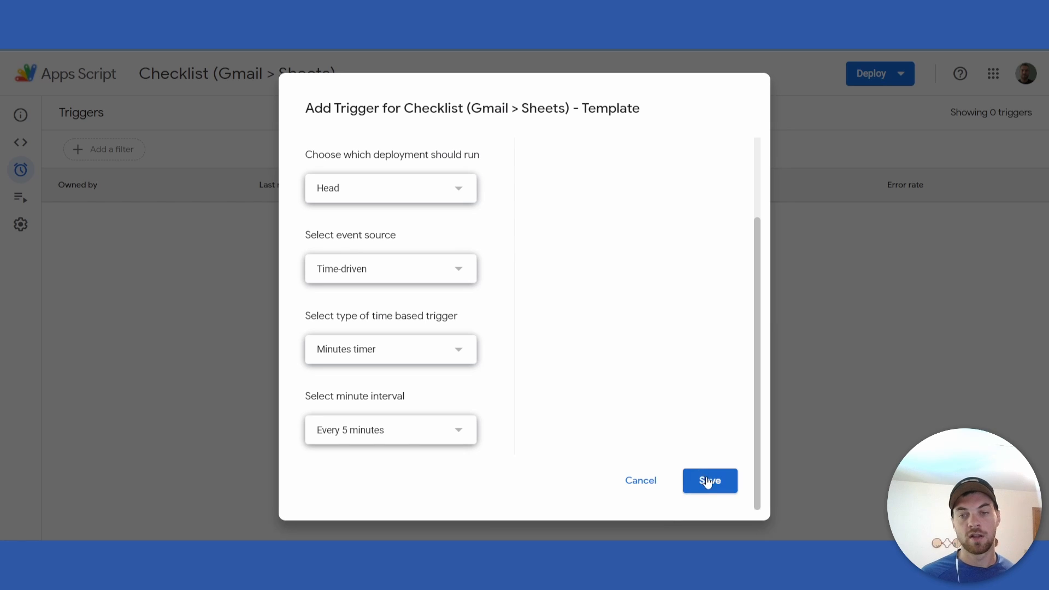
click(710, 480)
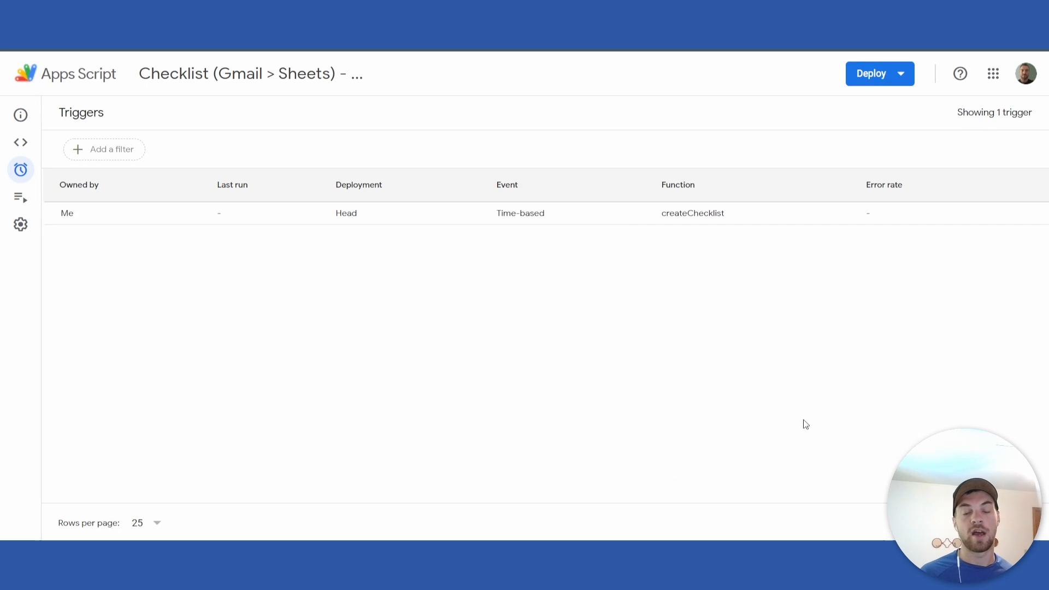
mouse_move(266, 363)
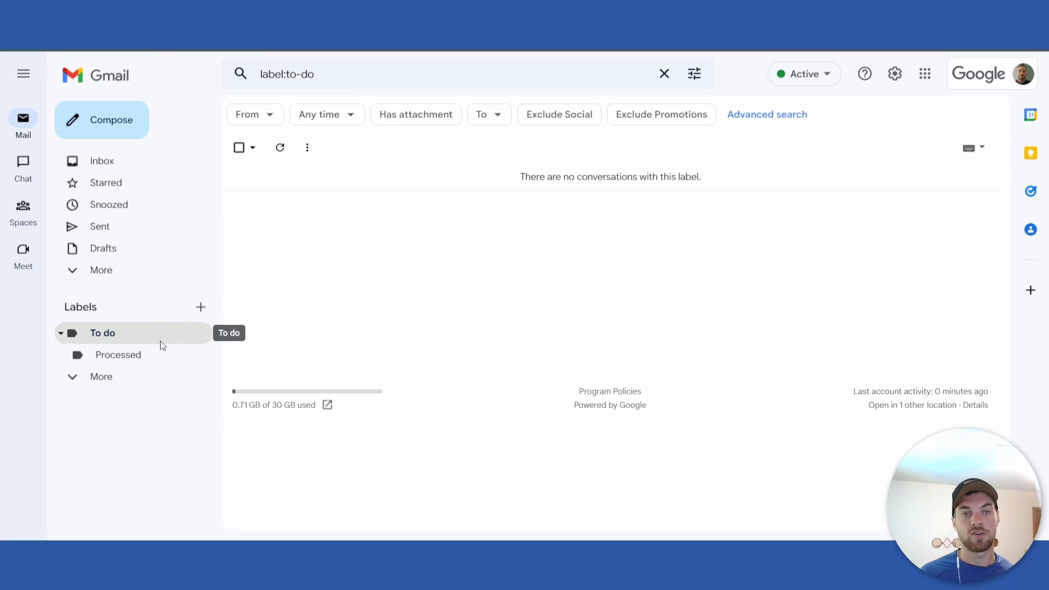
mouse_move(355, 310)
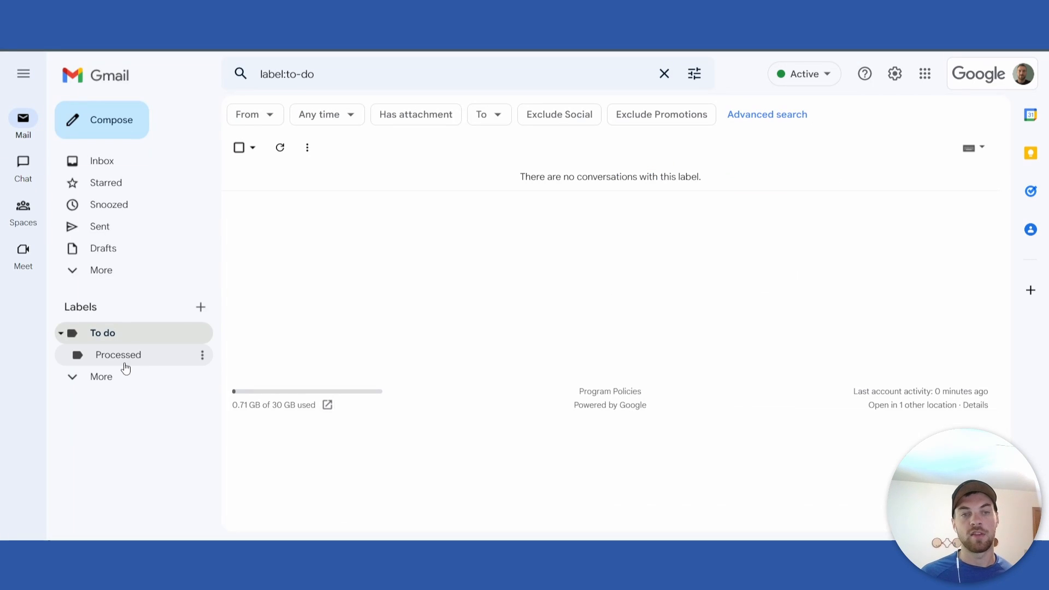
View the Processed sub-label containing 'You need to take action on this email'.
click(118, 355)
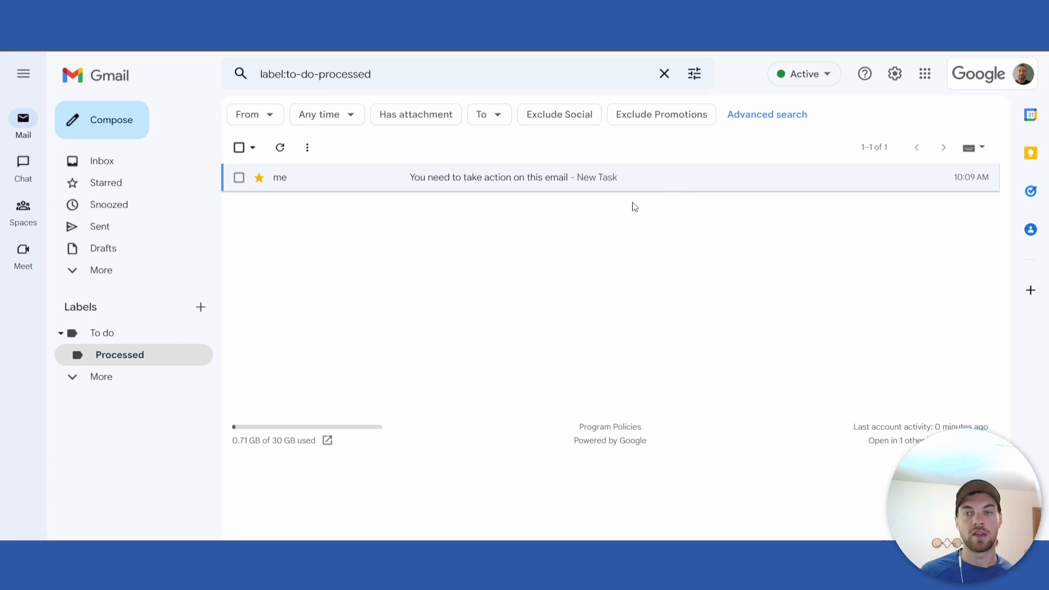
mouse_move(550, 305)
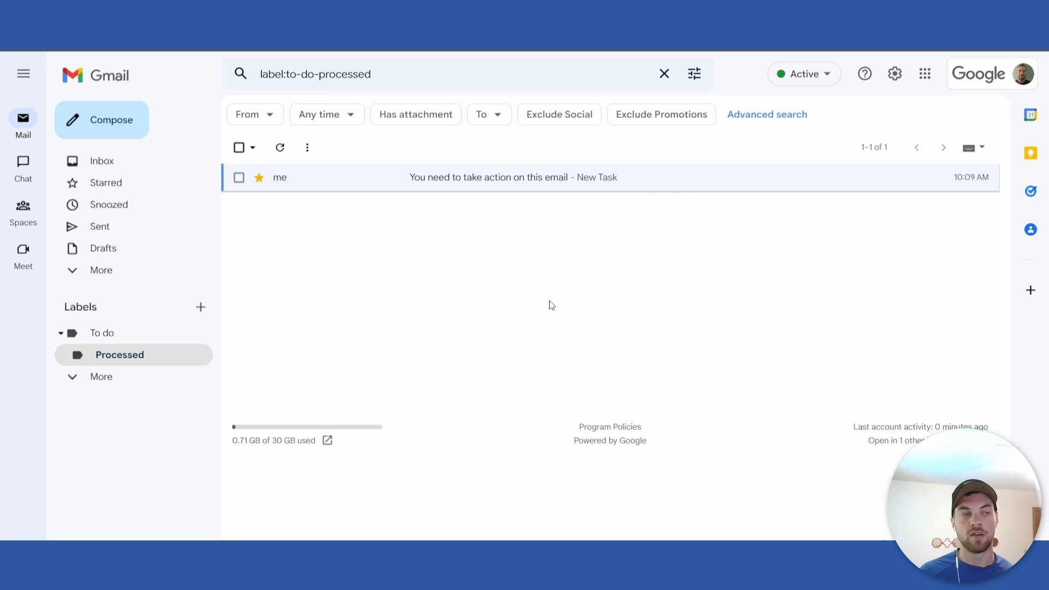
mouse_move(504, 263)
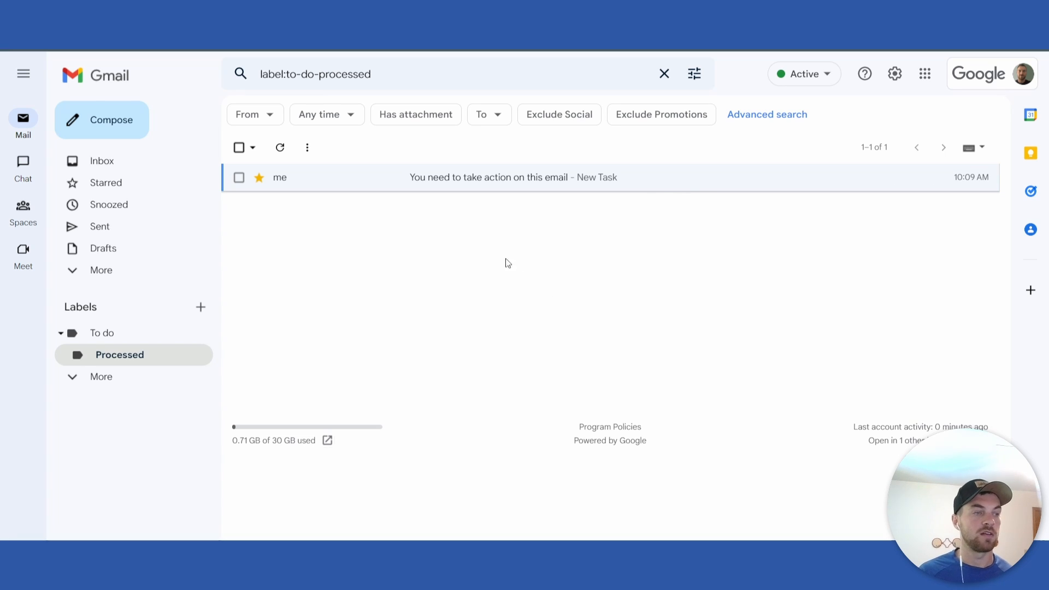
mouse_move(486, 290)
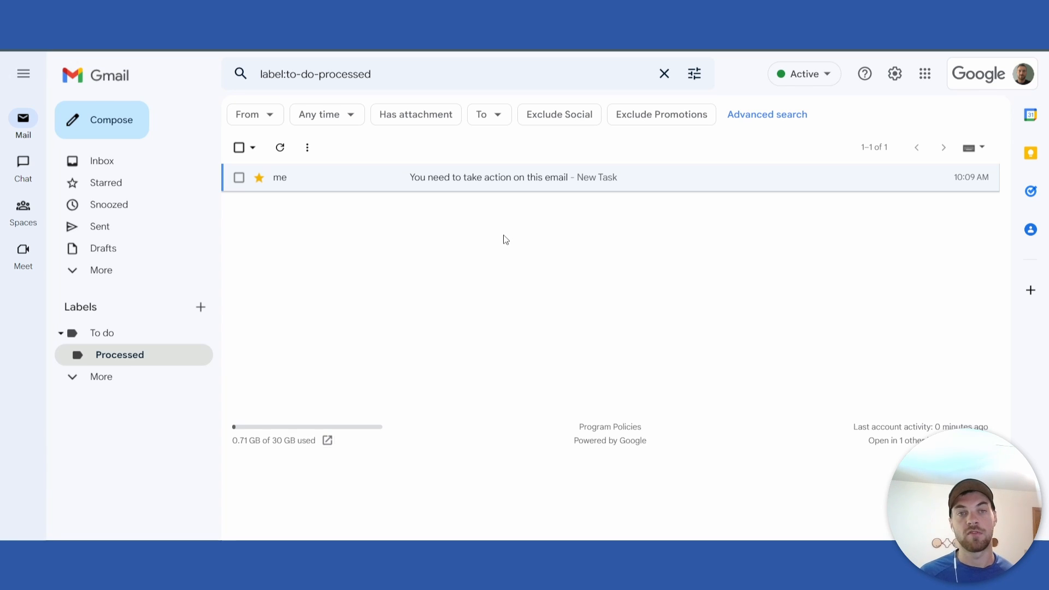
mouse_move(541, 268)
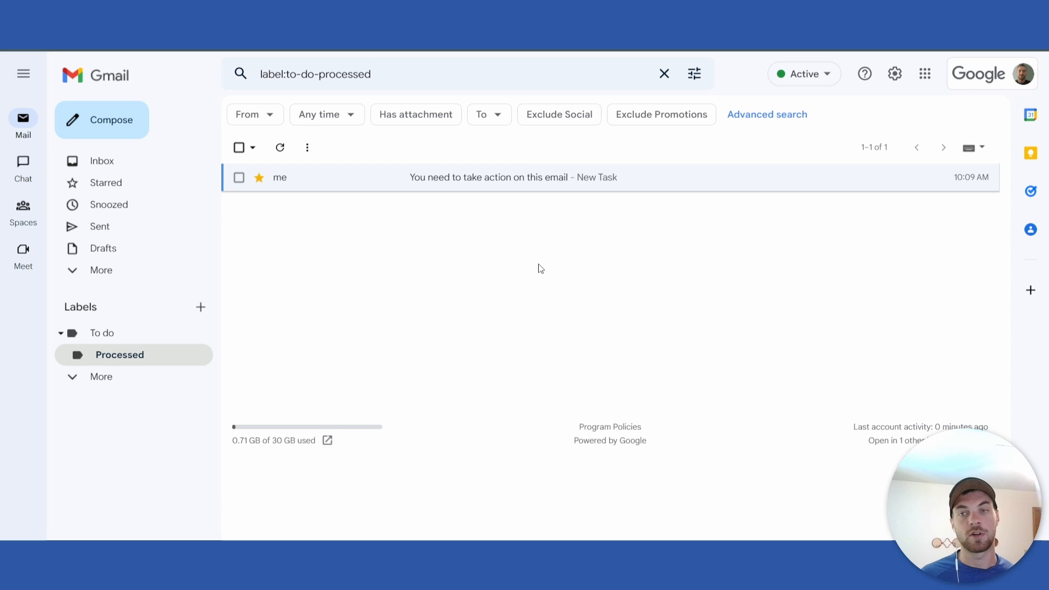
mouse_move(584, 214)
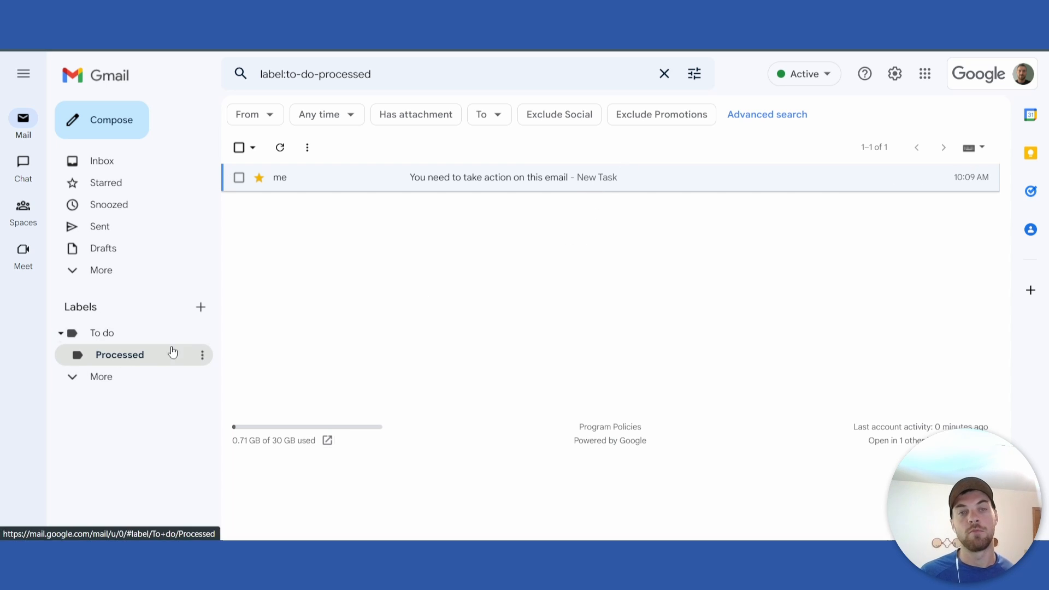
mouse_move(350, 243)
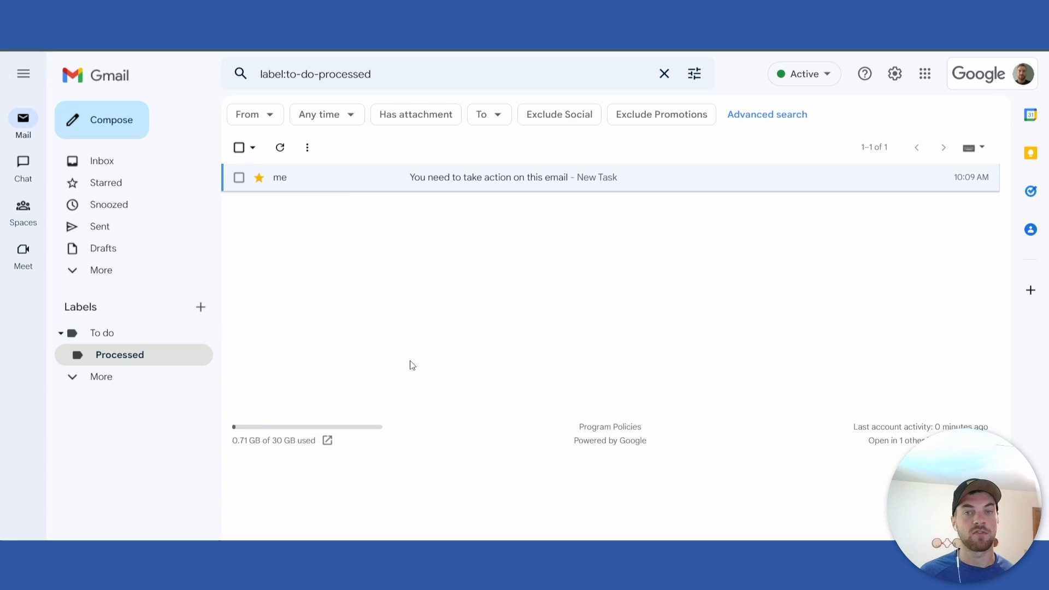
mouse_move(633, 327)
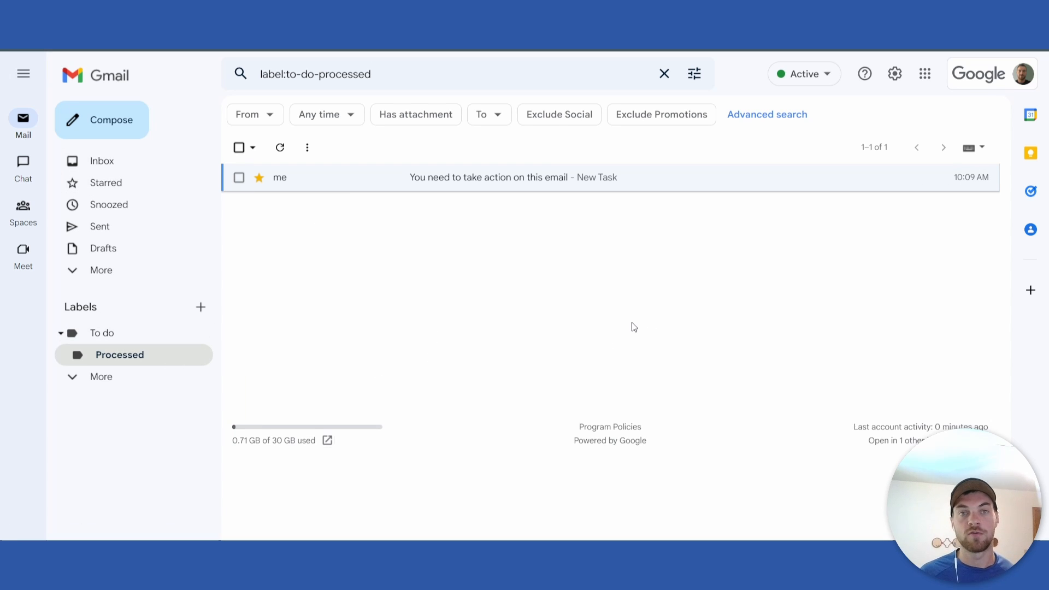